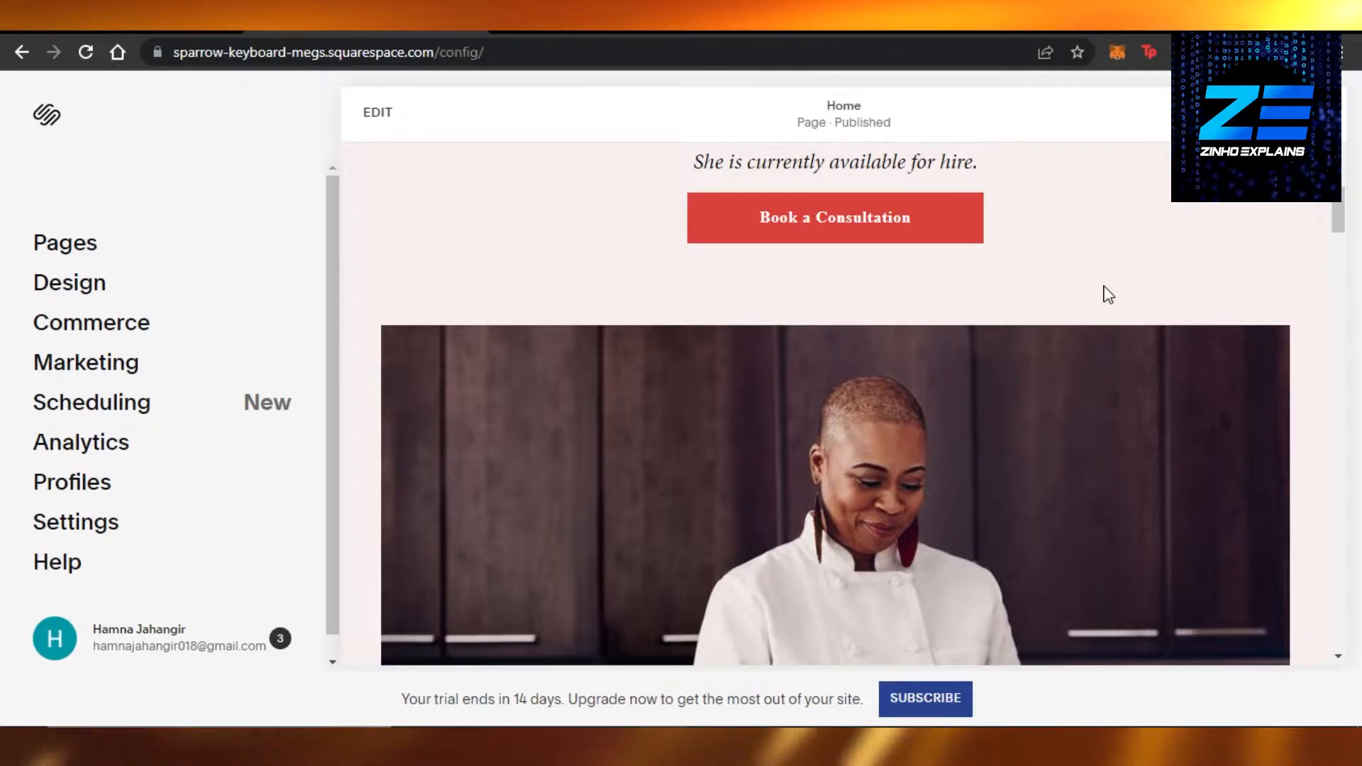
pyautogui.moveTo(314, 174)
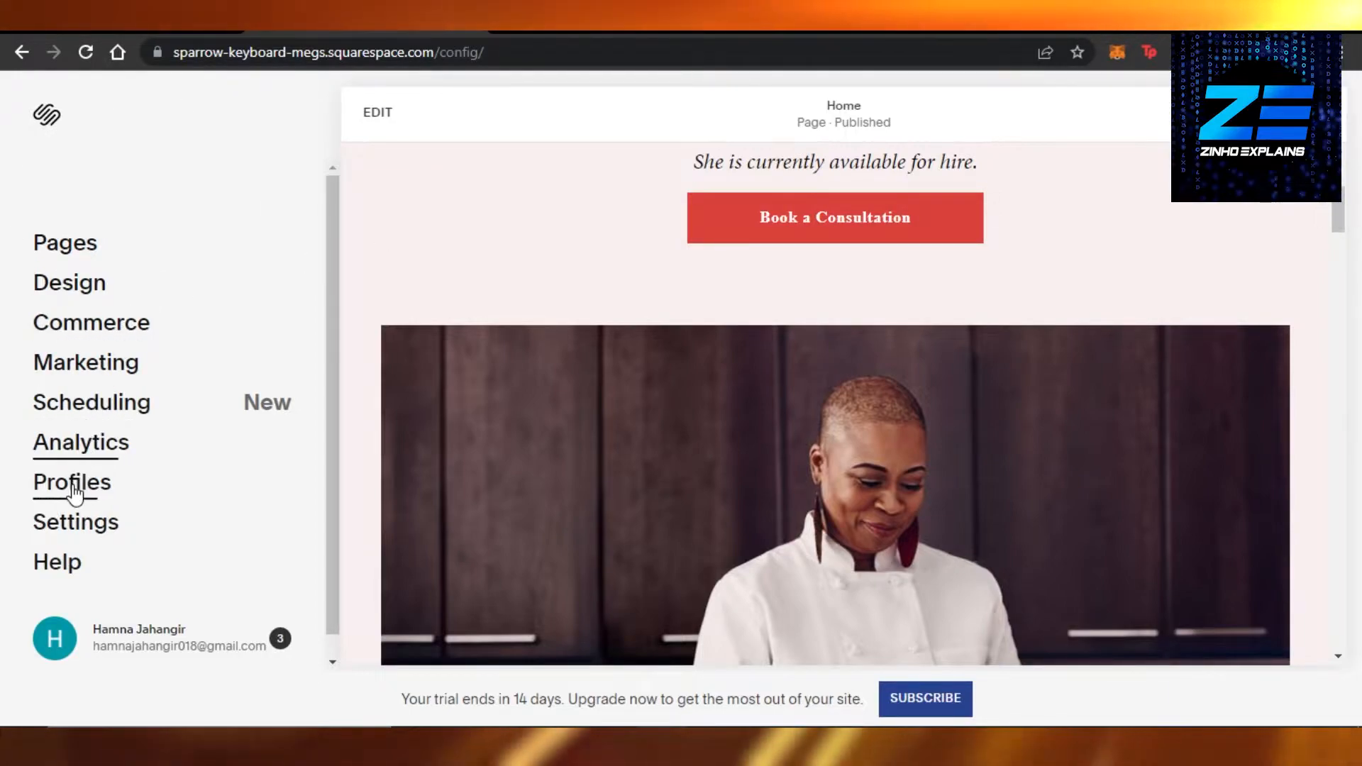
# Open the Custom CSS editor from the site's Design settings
pyautogui.click(69, 282)
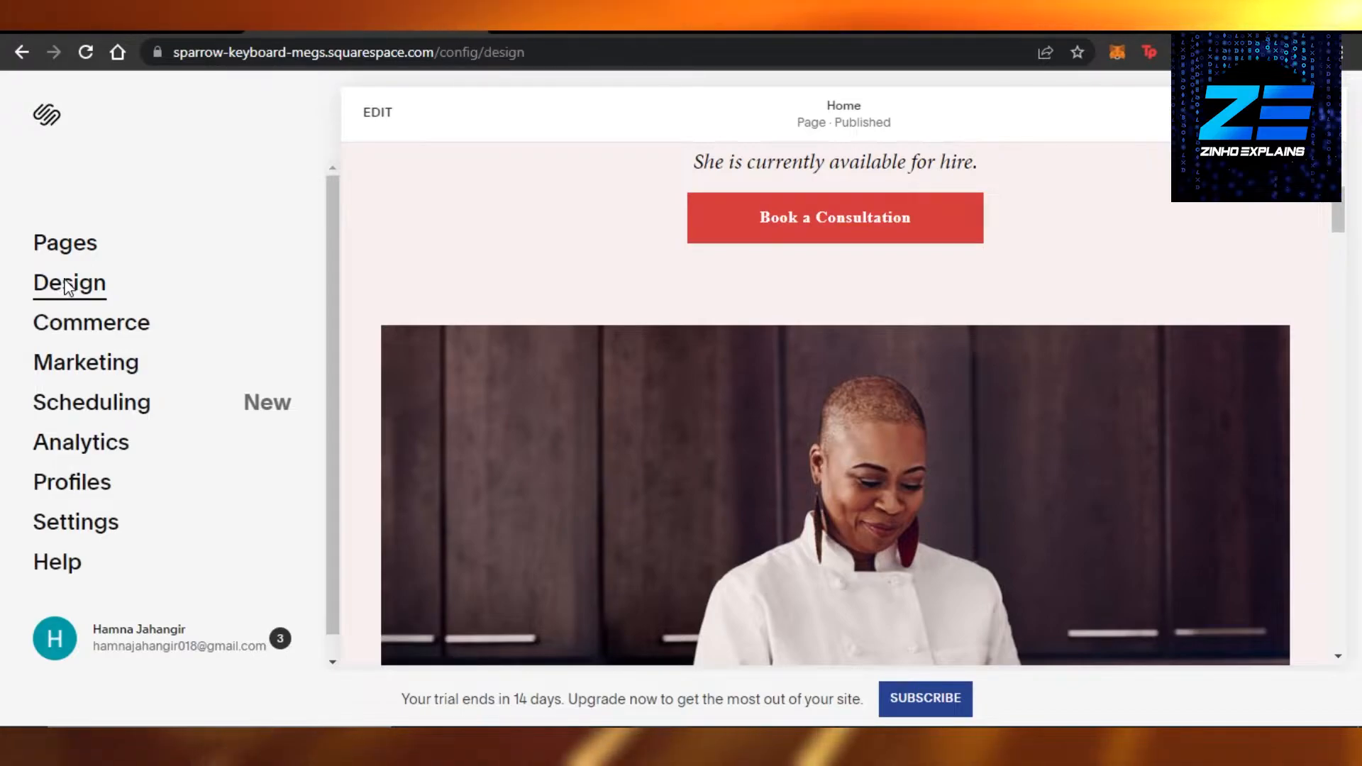
pyautogui.click(68, 282)
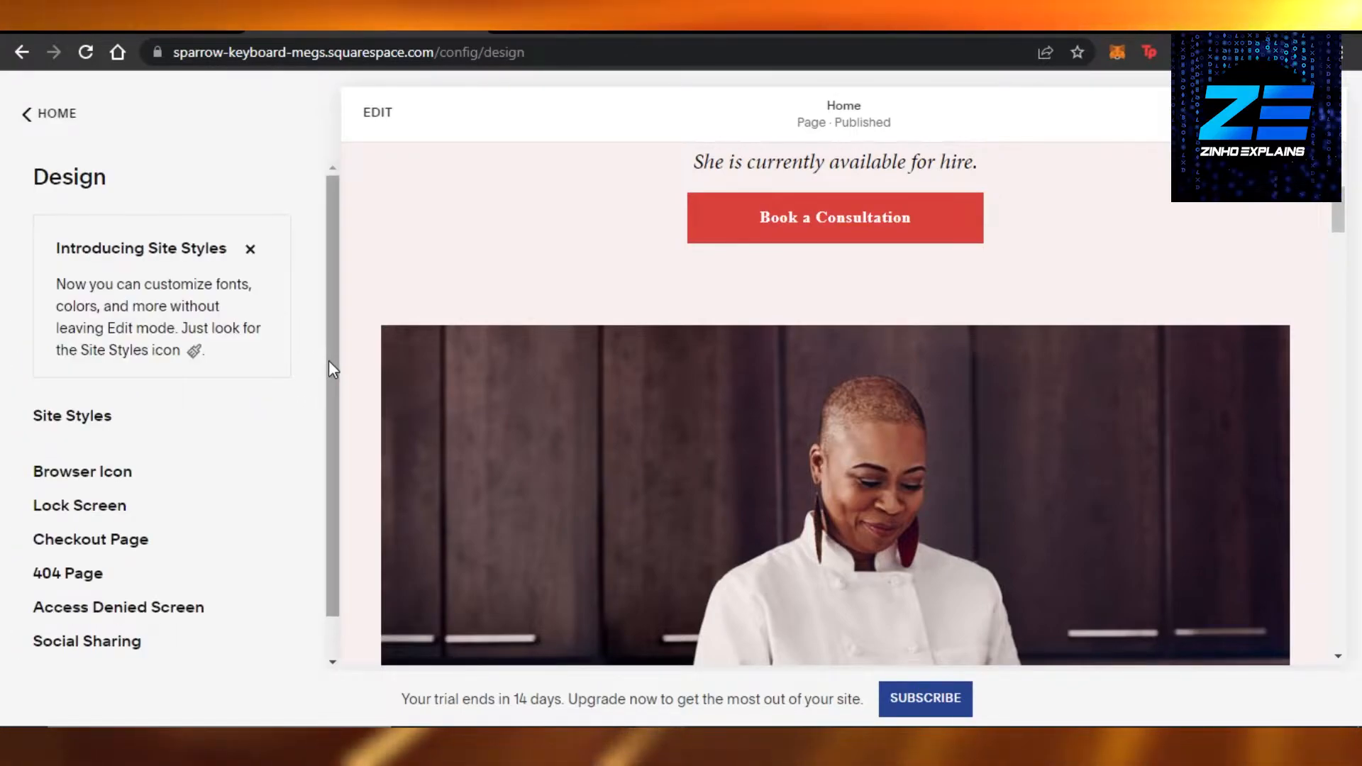
pyautogui.scroll(-3)
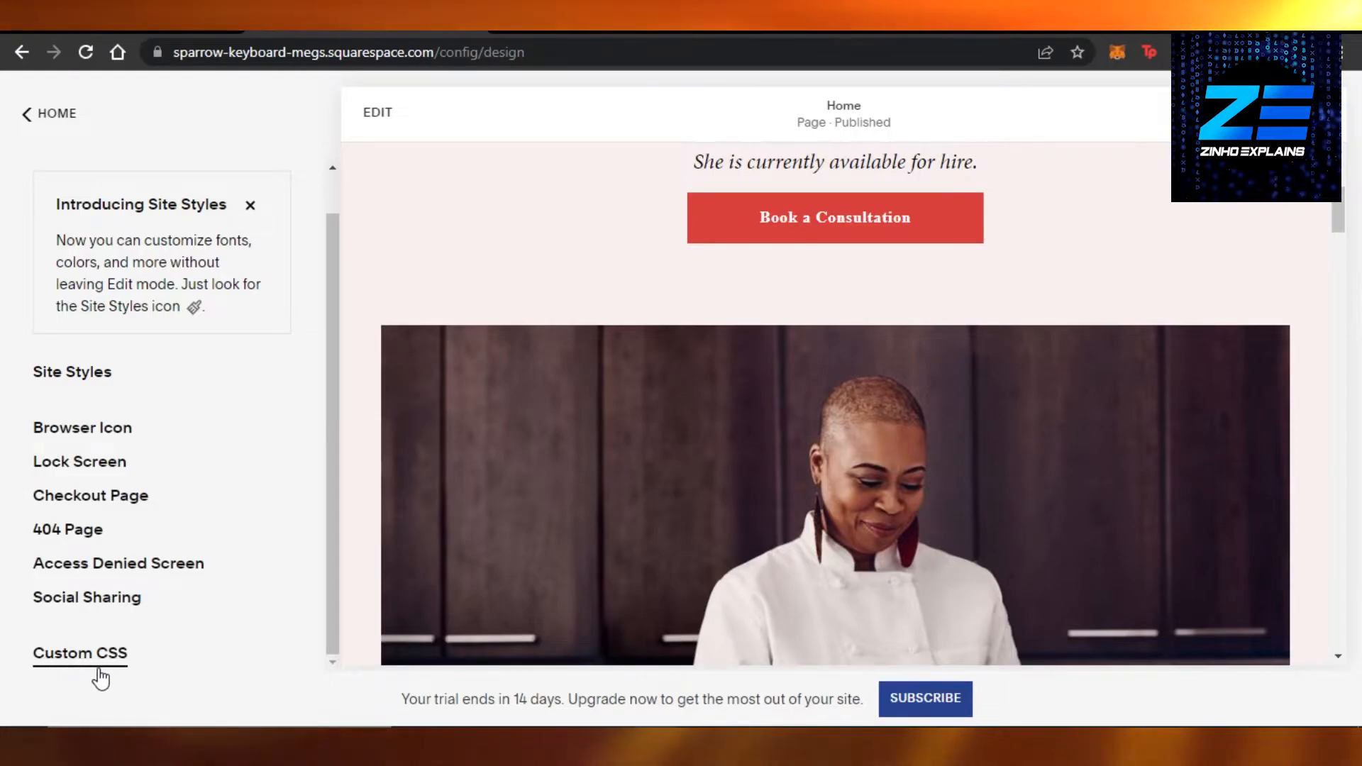
pyautogui.click(79, 653)
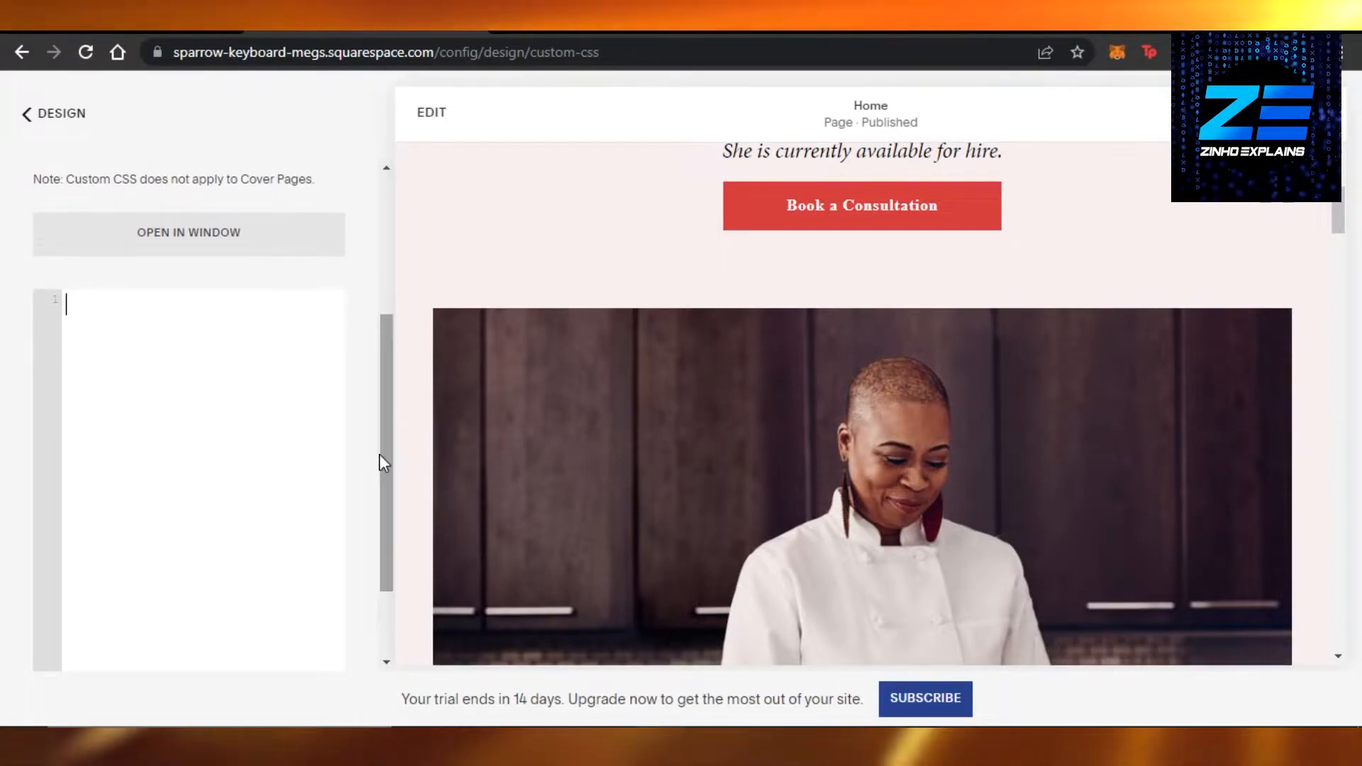
pyautogui.scroll(-3)
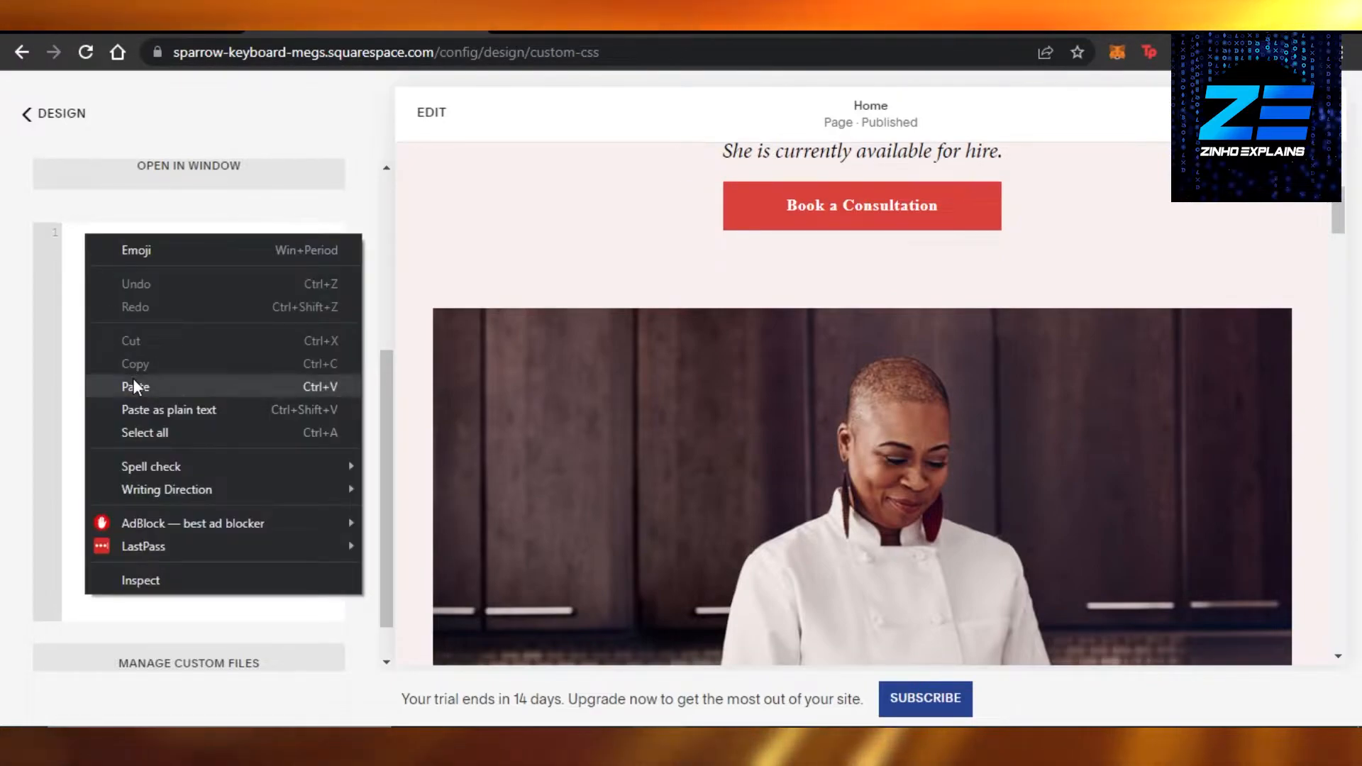
pyautogui.click(136, 386)
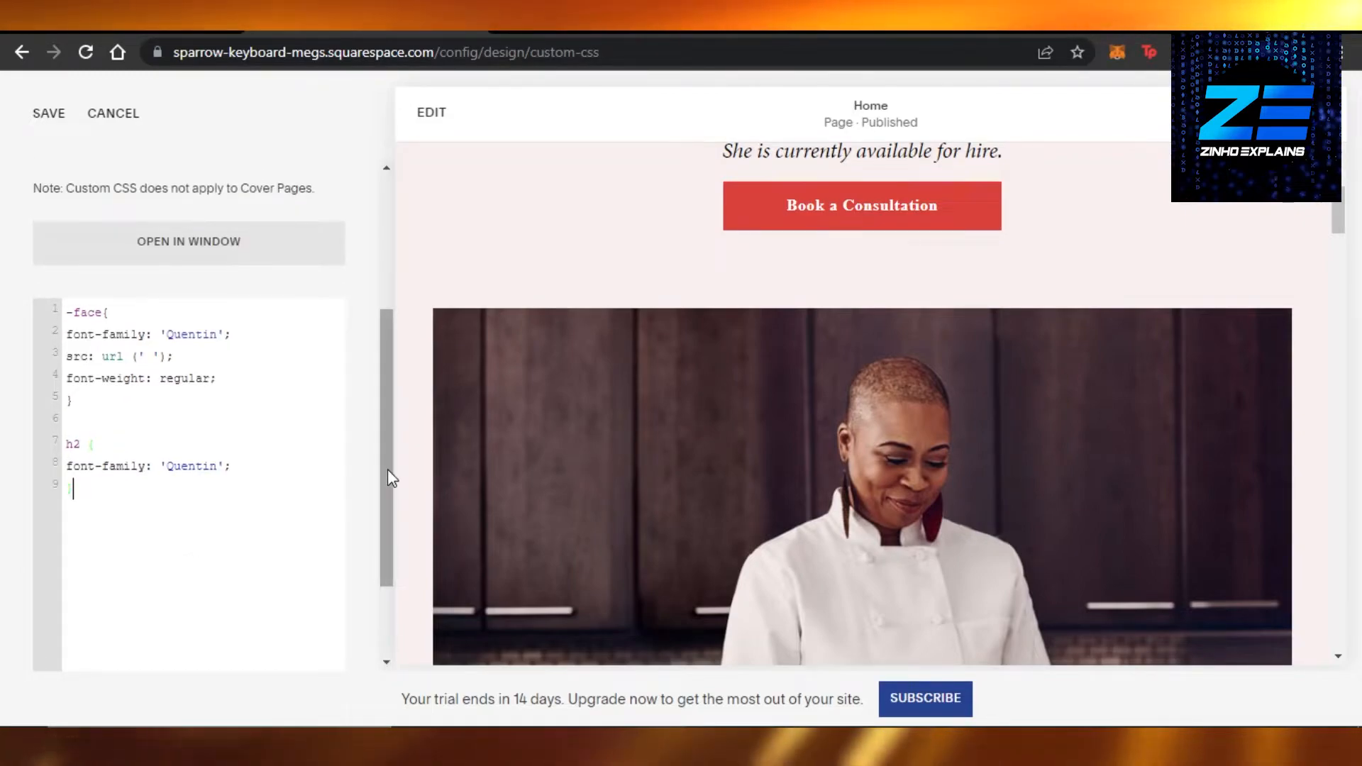
pyautogui.scroll(-3)
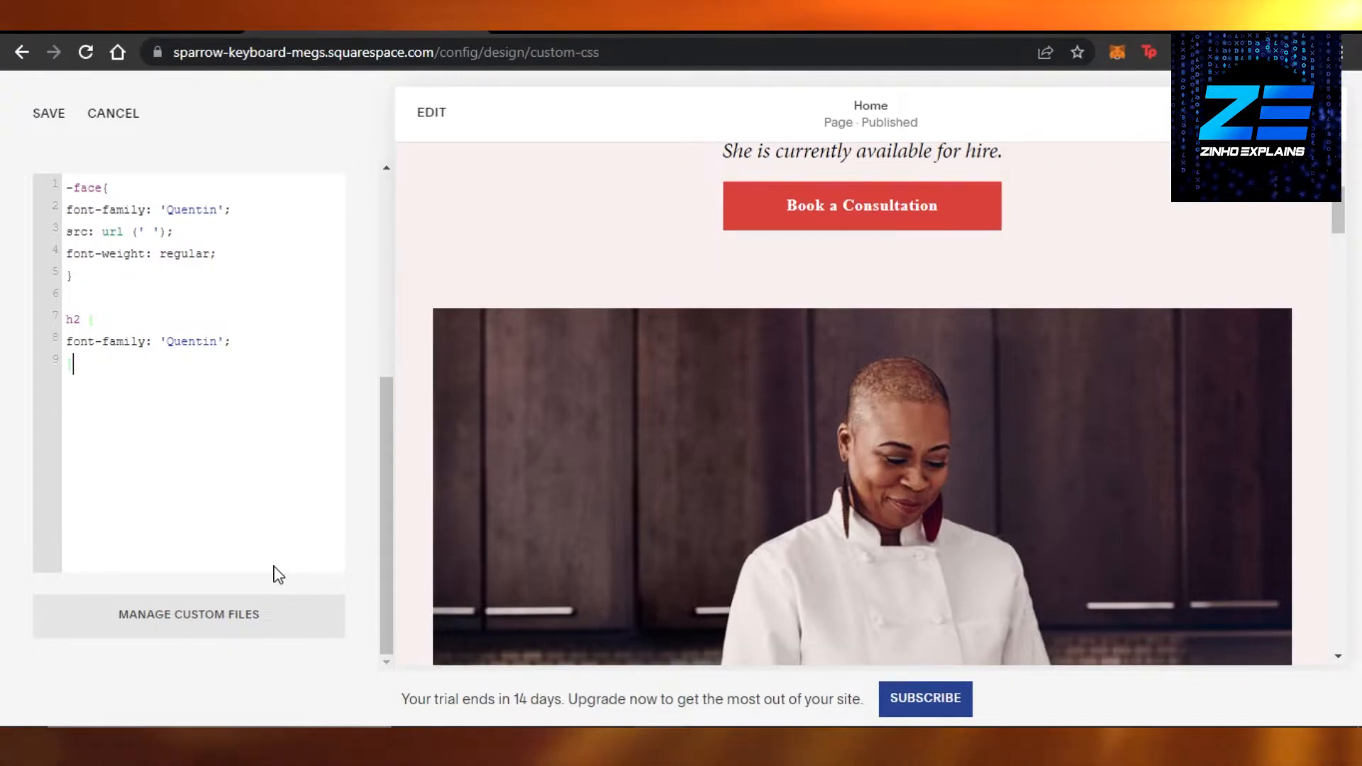
# Add Test logo.jpg through Manage Custom Files
pyautogui.click(187, 615)
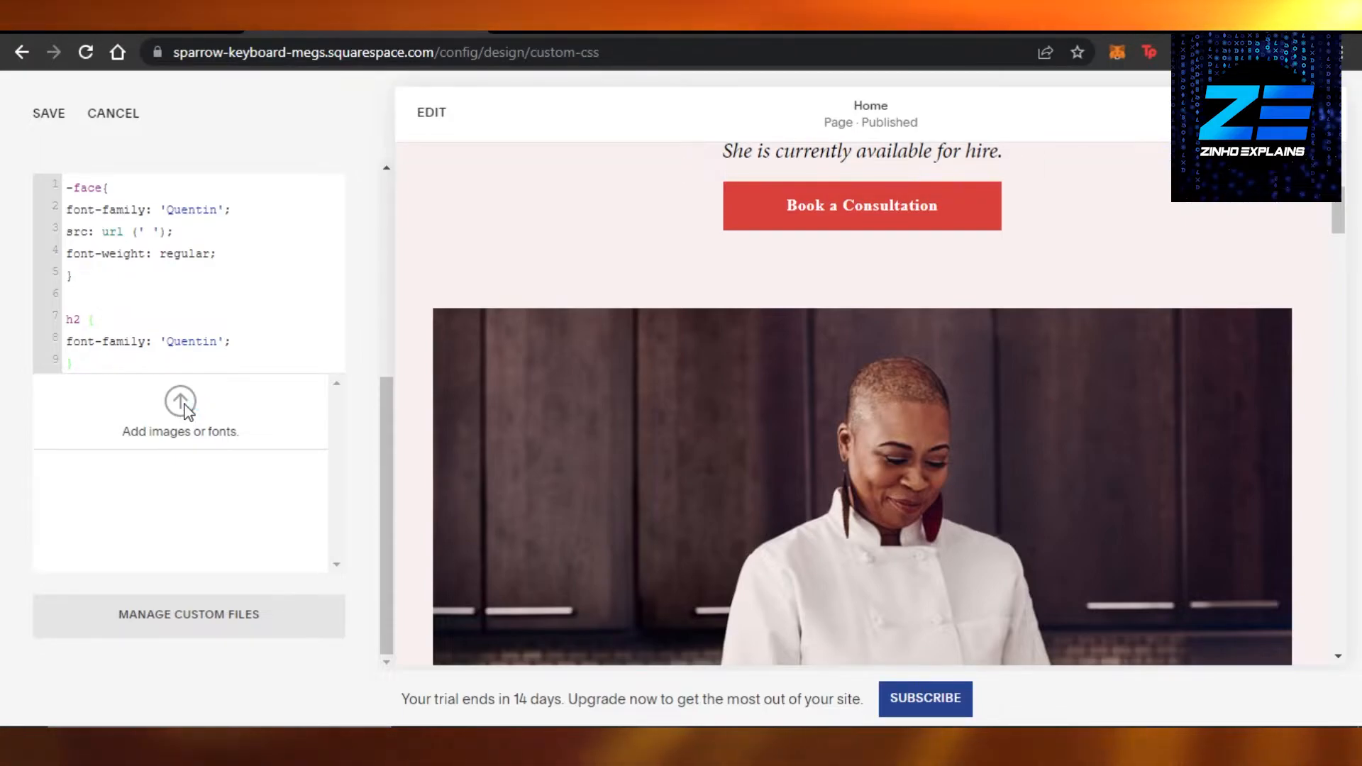
pyautogui.click(180, 400)
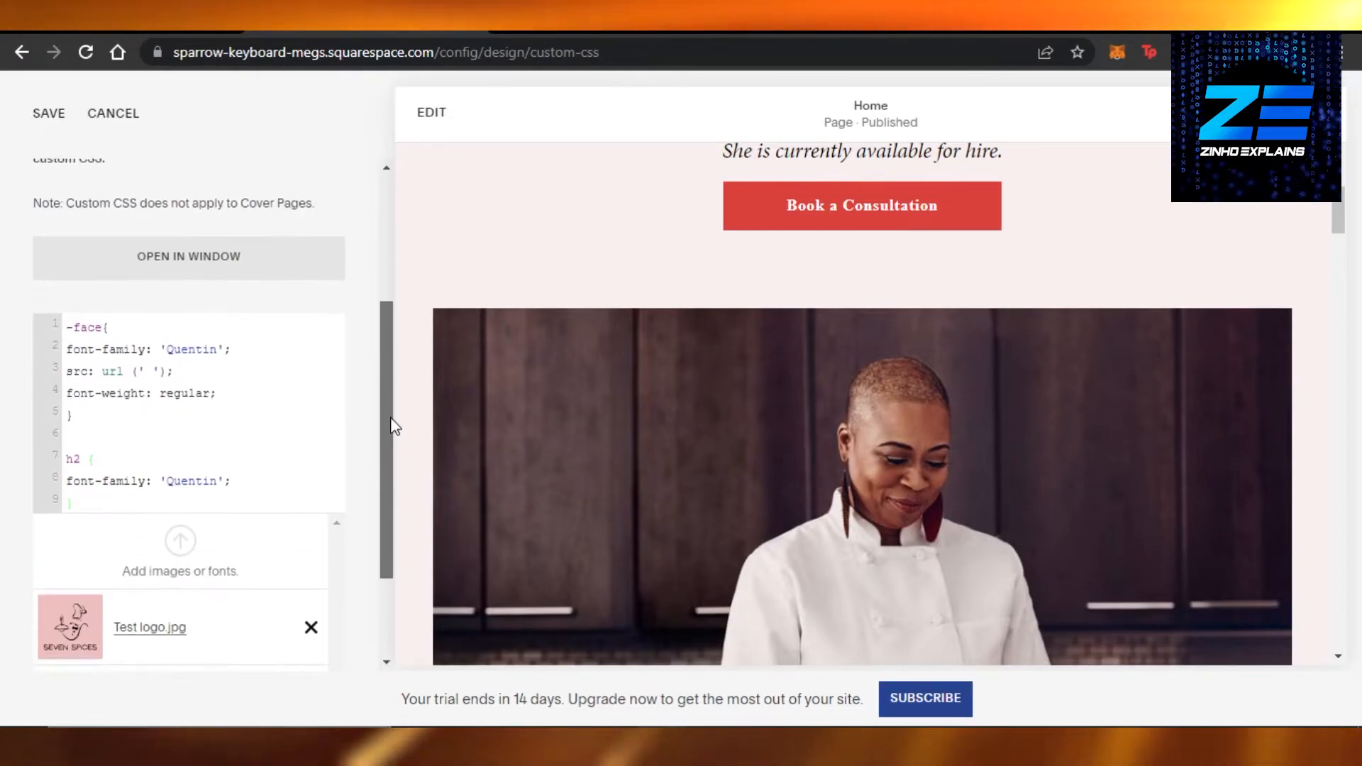
pyautogui.scroll(-3)
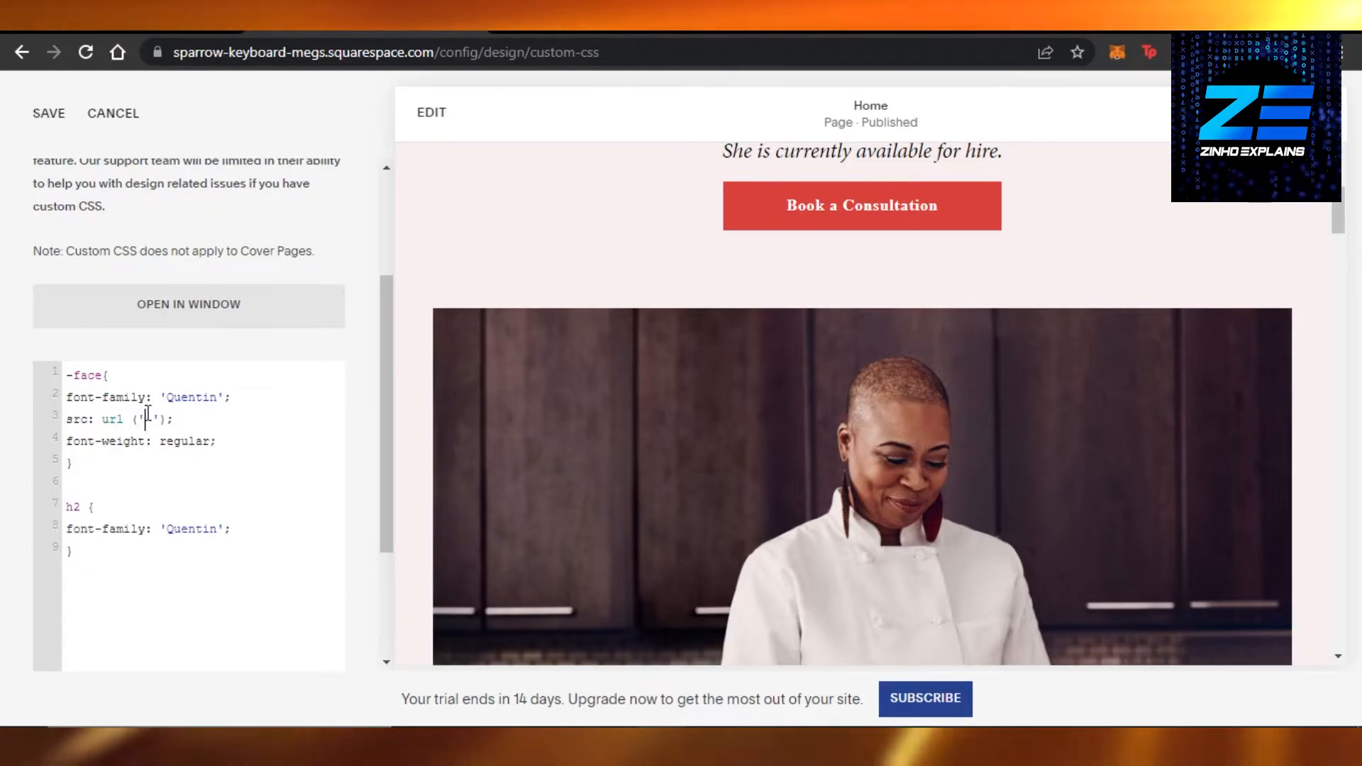
# Insert the Test logo.jpg link as the font-face source URL
pyautogui.scroll(-3)
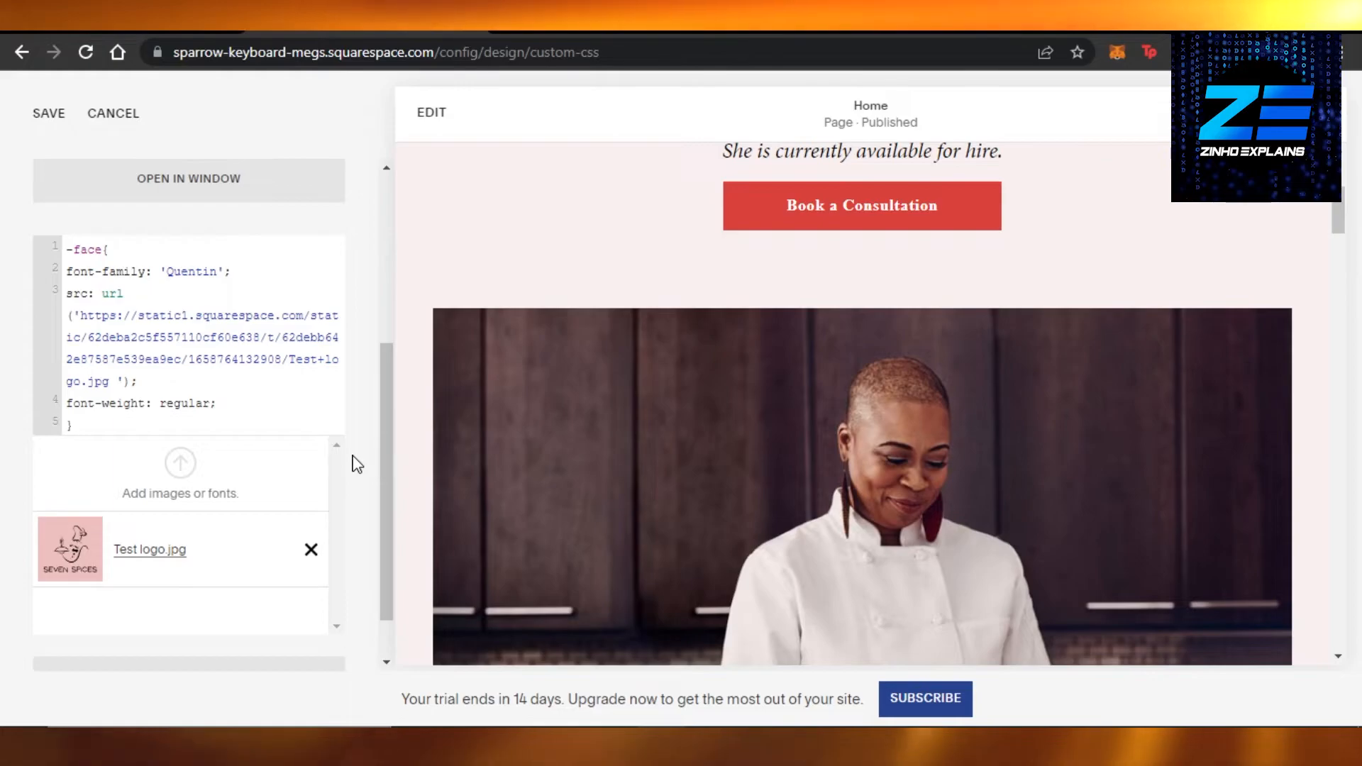
pyautogui.write('h2 {')
pyautogui.write("font-family: 'Quentin';")
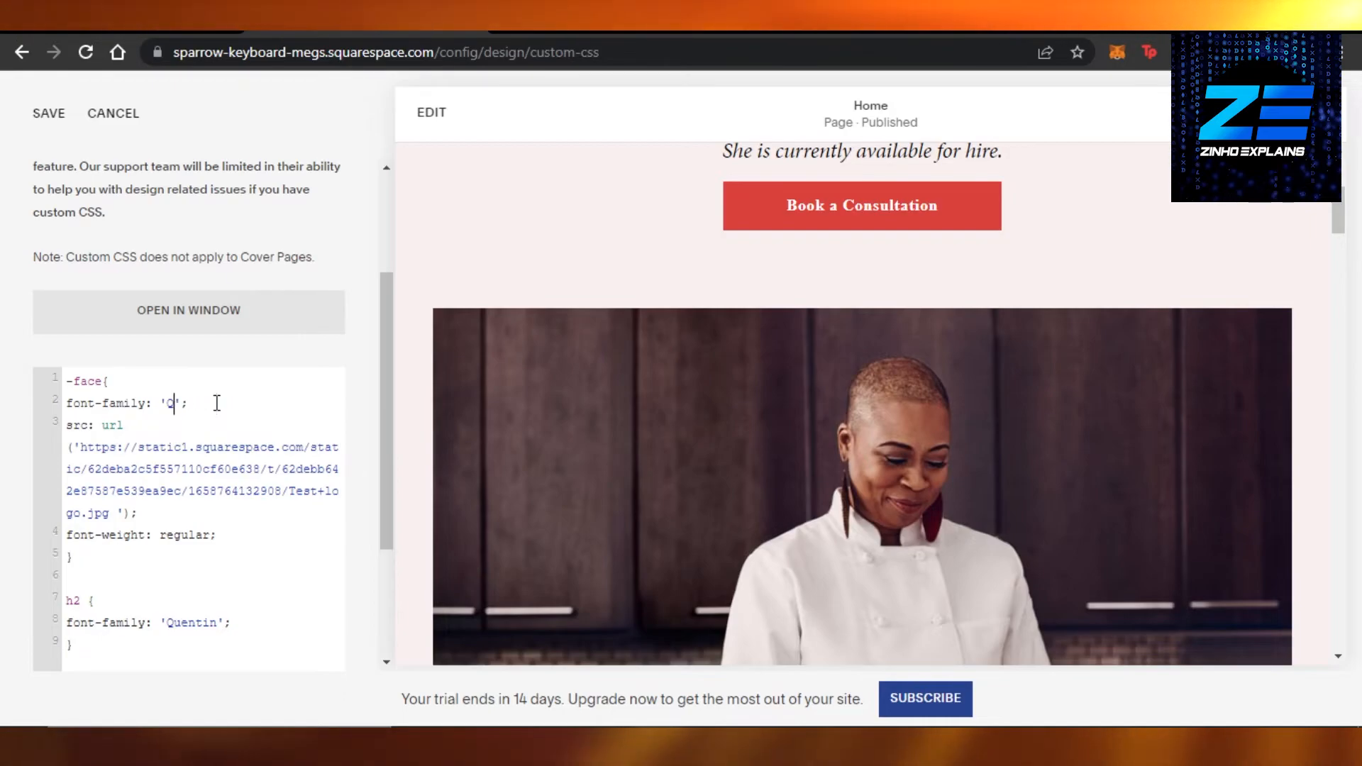
# Replace 'Quentin' with 'MY Font' in the font-family line and save the CSS
pyautogui.press('Backspace')
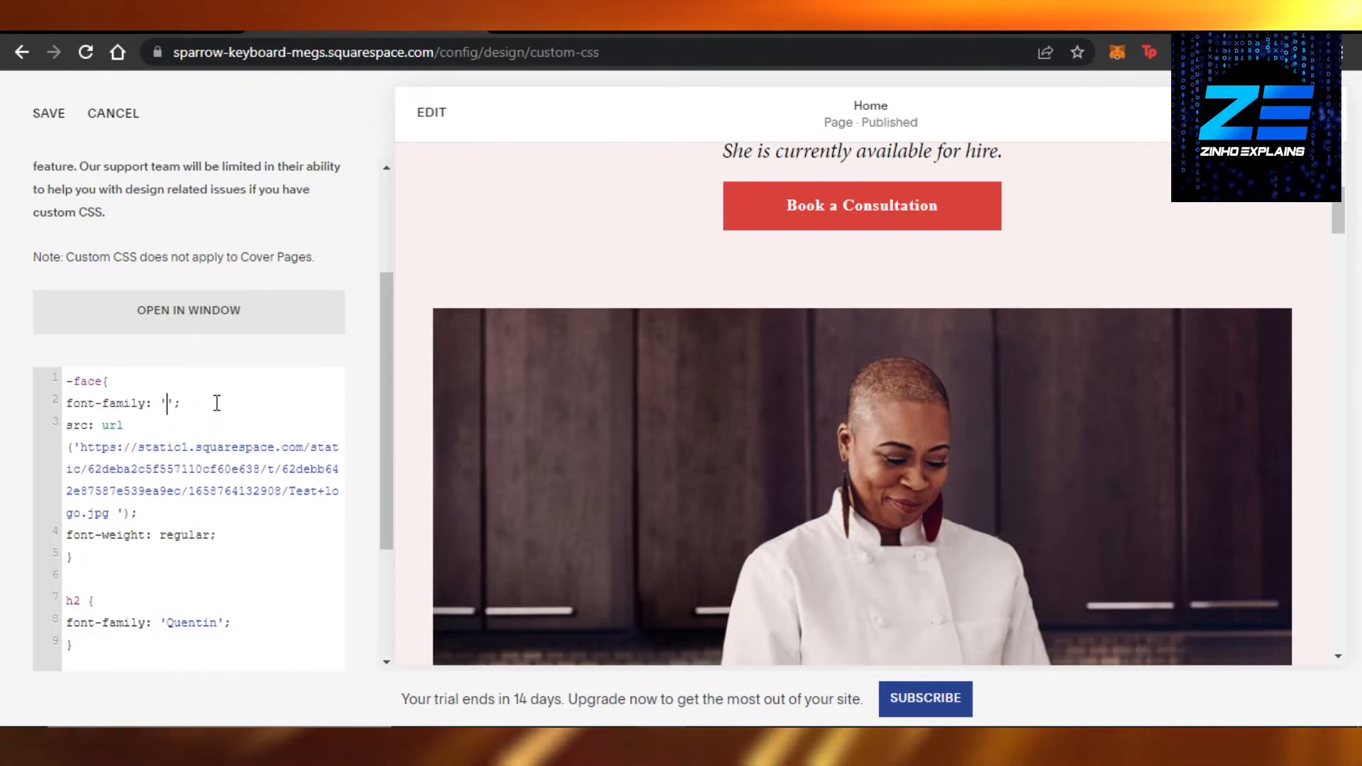
pyautogui.write('MY')
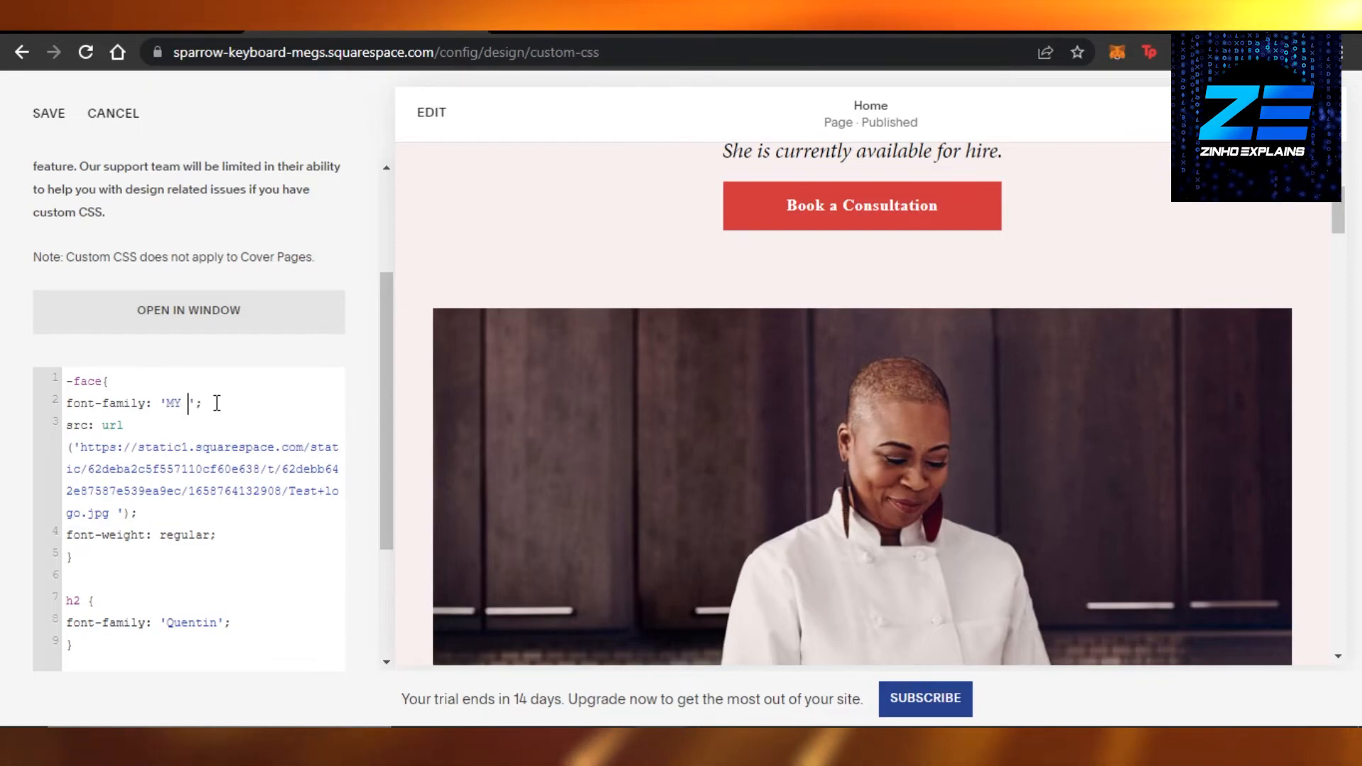
pyautogui.write('Font')
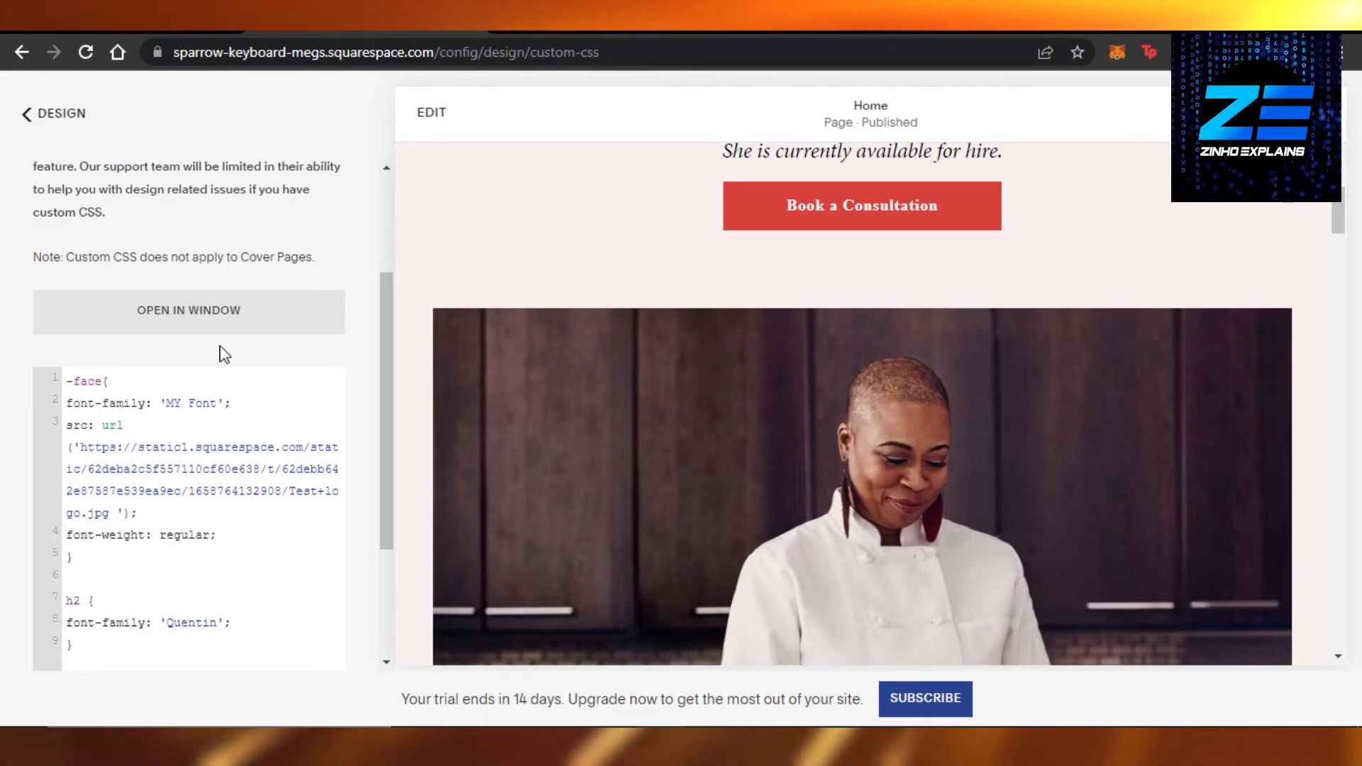
pyautogui.moveTo(1329, 271)
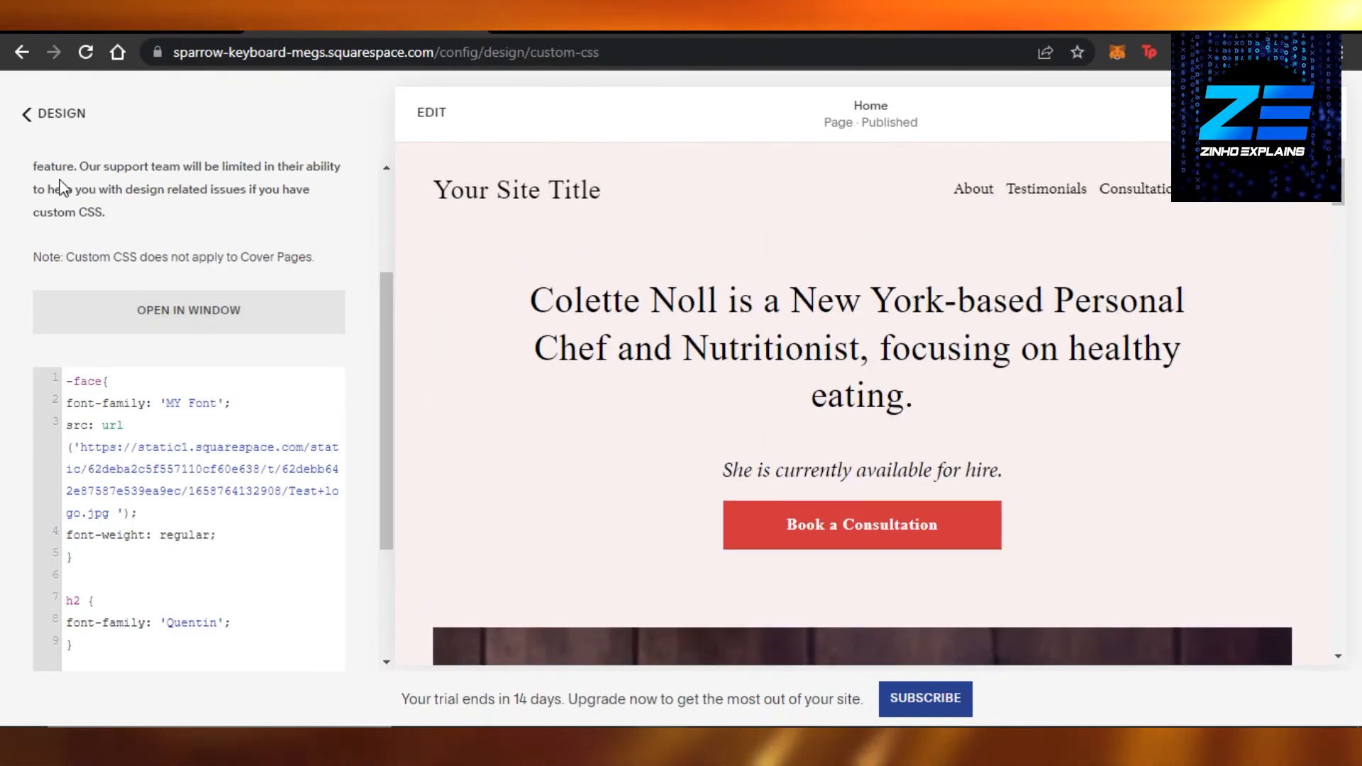
pyautogui.click(59, 113)
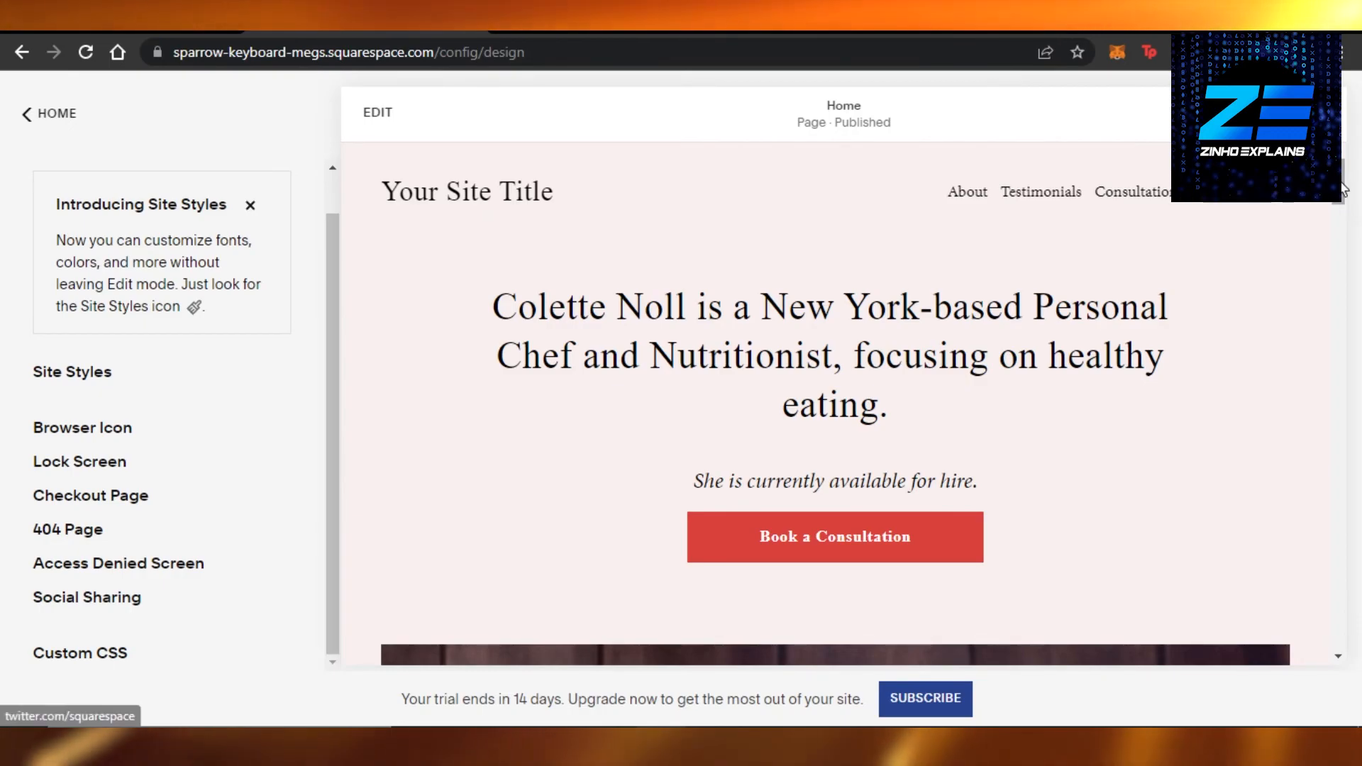
# Scroll the home page preview down to the 'My Background' section
pyautogui.scroll(-3)
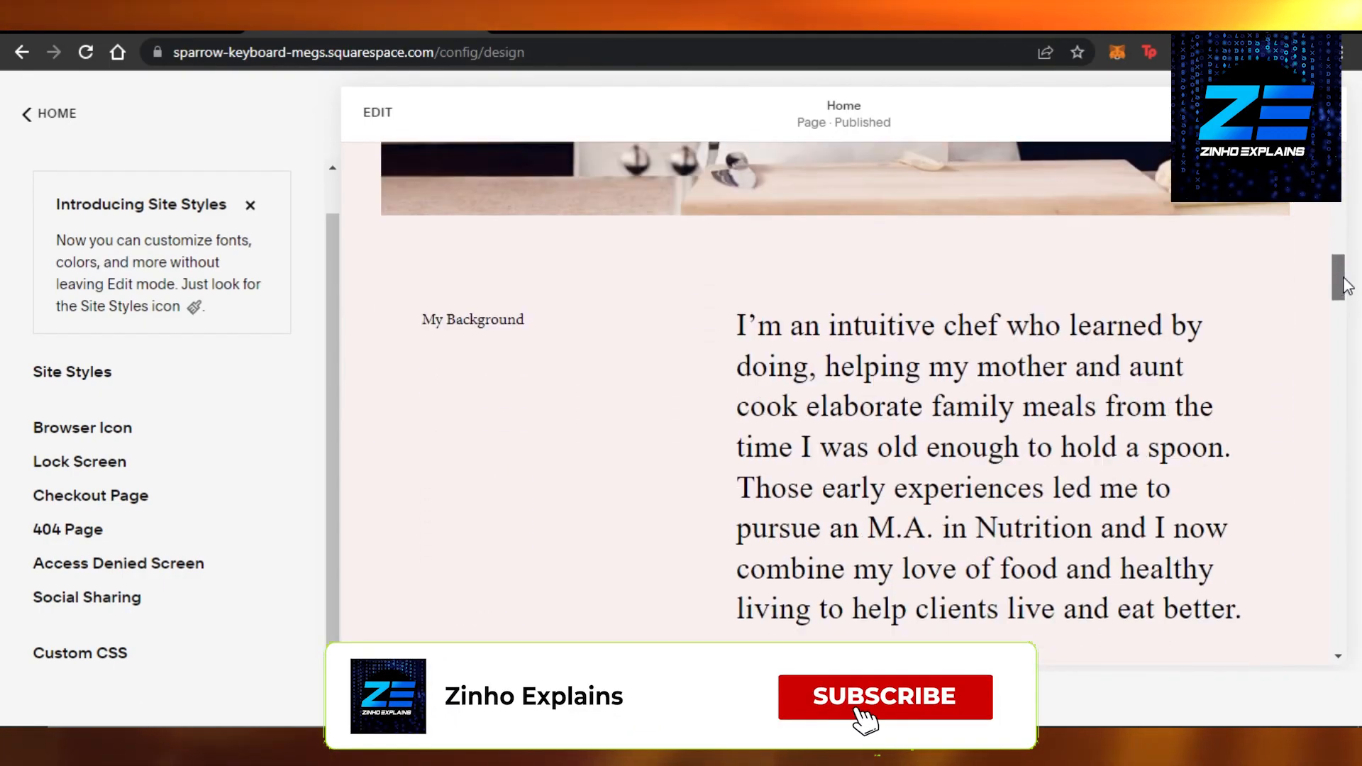